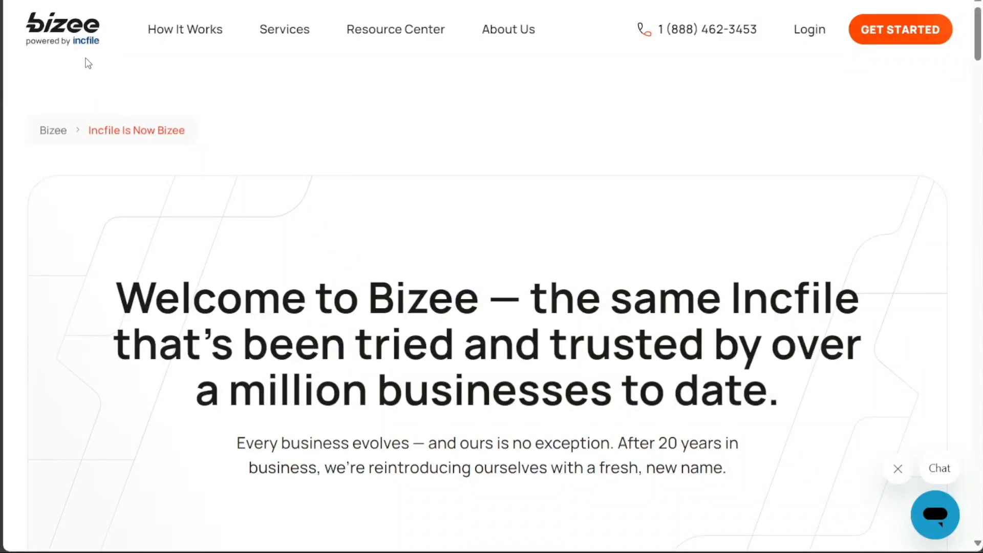
pyautogui.moveTo(83, 57)
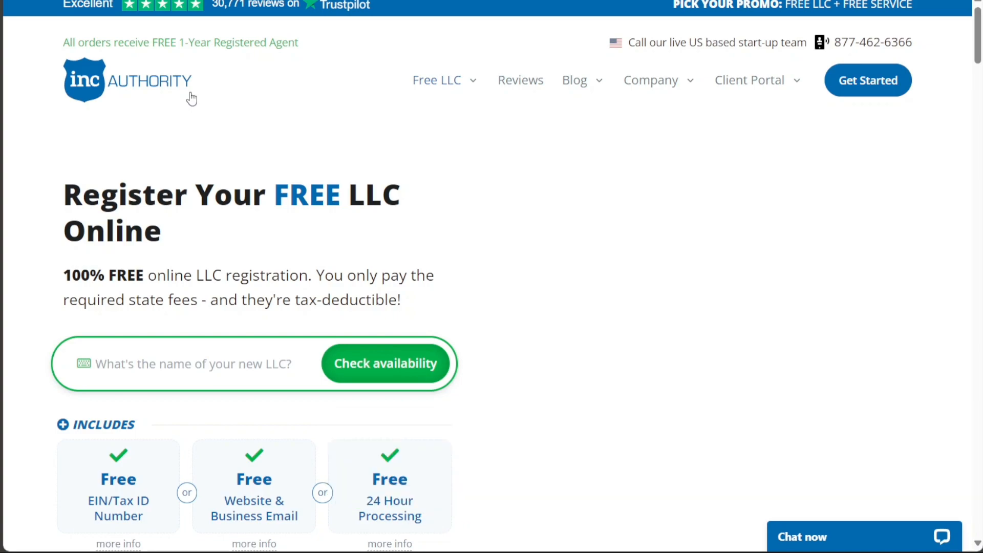
pyautogui.moveTo(313, 116)
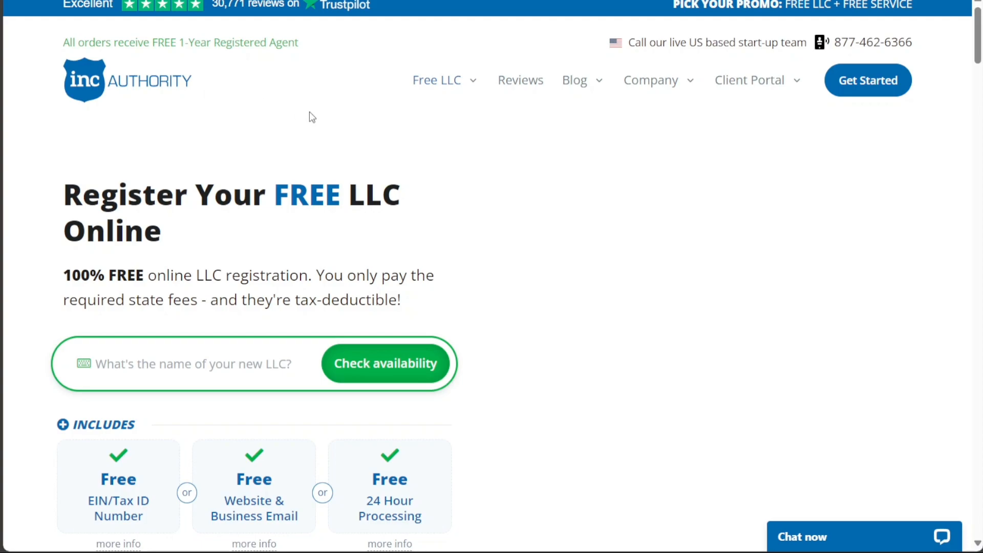
# Scroll down to Bizee's package comparison showing Silver $0, Gold $199 and Platinum $299 plus state fees.
pyautogui.scroll(-3)
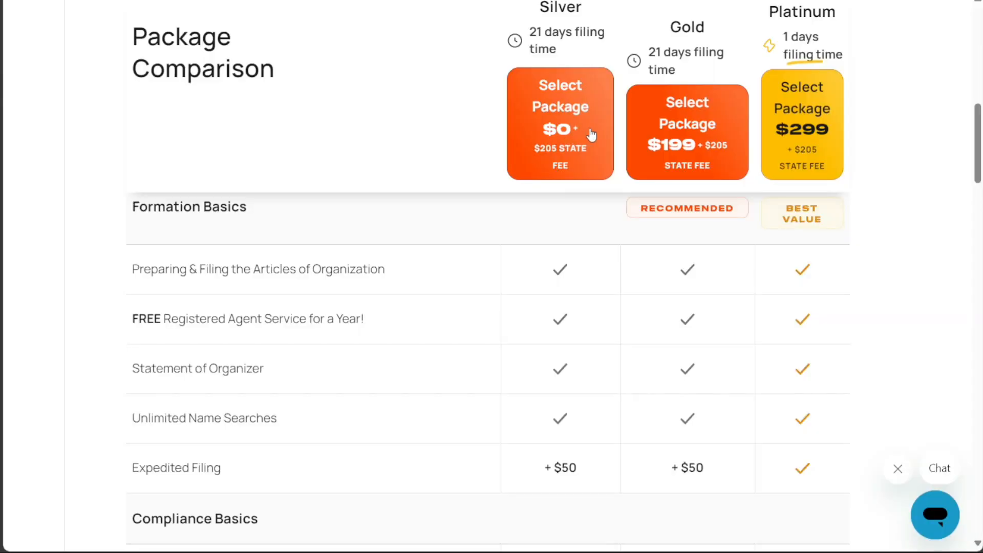
pyautogui.moveTo(552, 133)
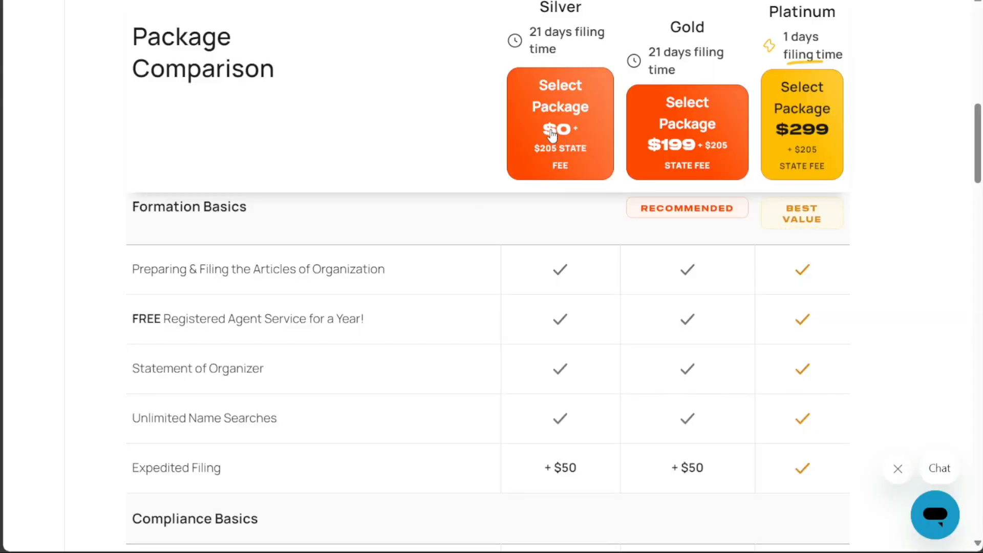
pyautogui.moveTo(540, 144)
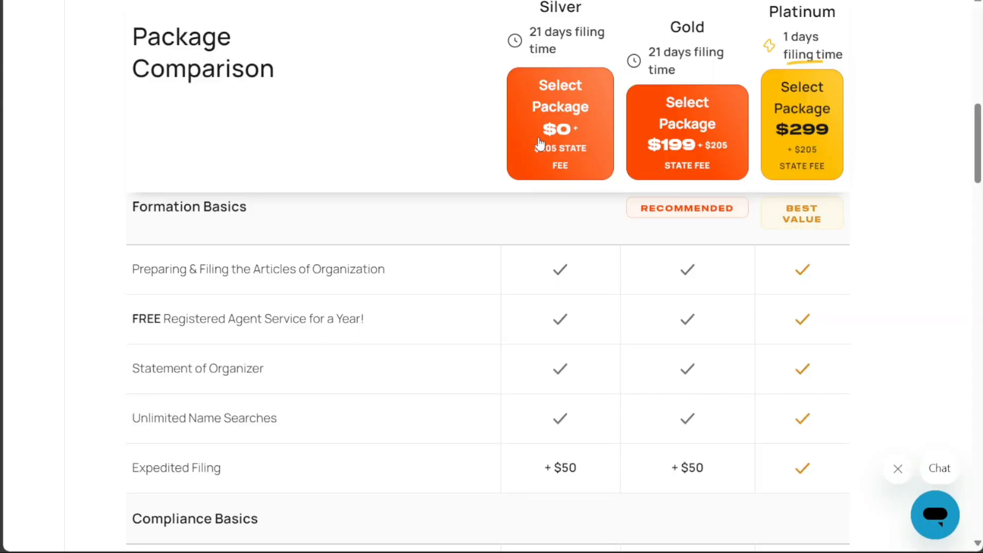
pyautogui.moveTo(348, 339)
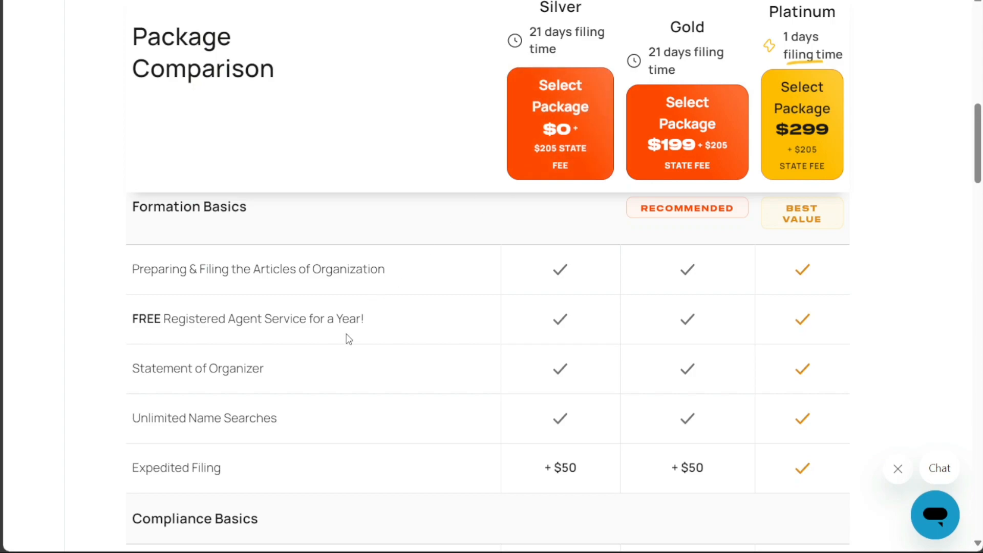
pyautogui.moveTo(370, 325)
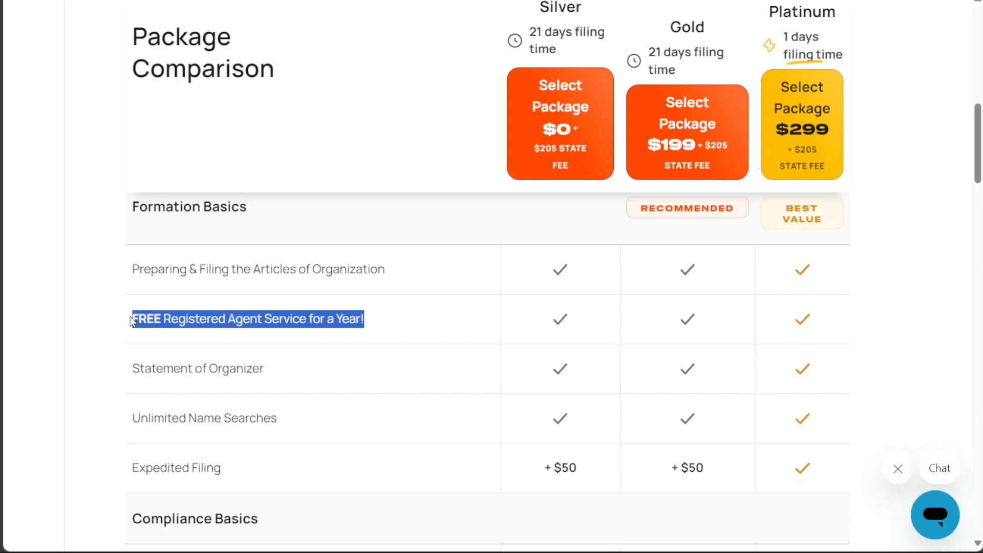
pyautogui.moveTo(381, 140)
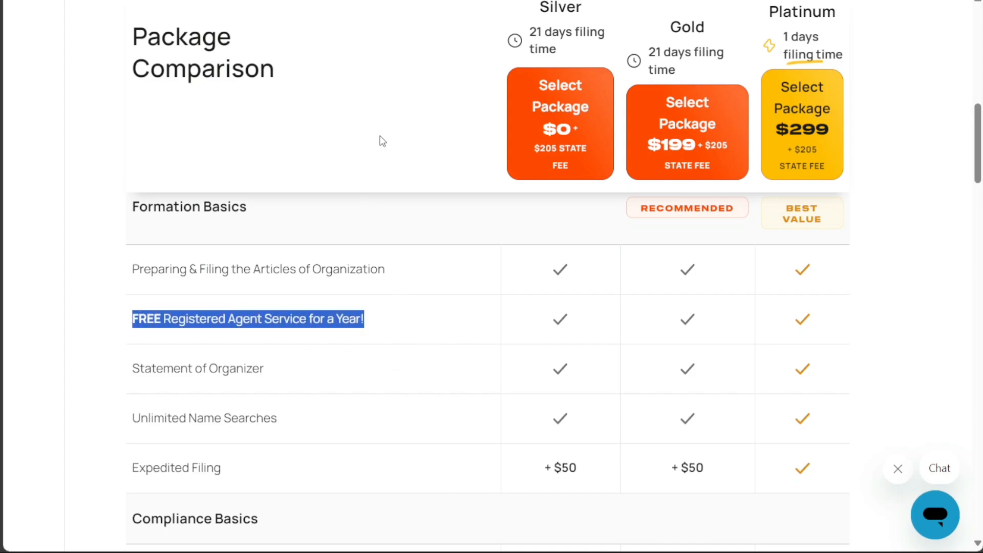
pyautogui.moveTo(374, 49)
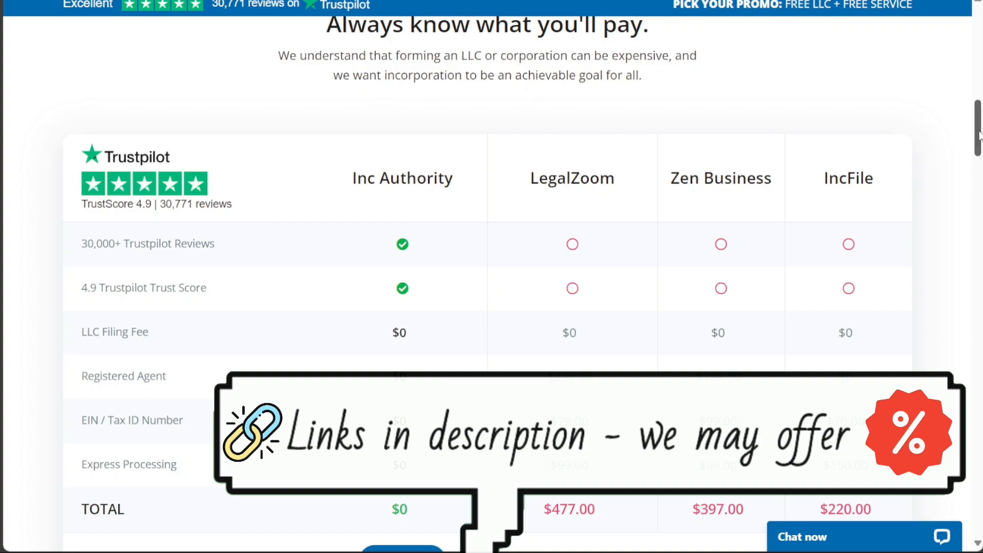
# Scroll down to Inc Authority's $0 price comparison against LegalZoom, Zen Business and IncFile.
pyautogui.scroll(-3)
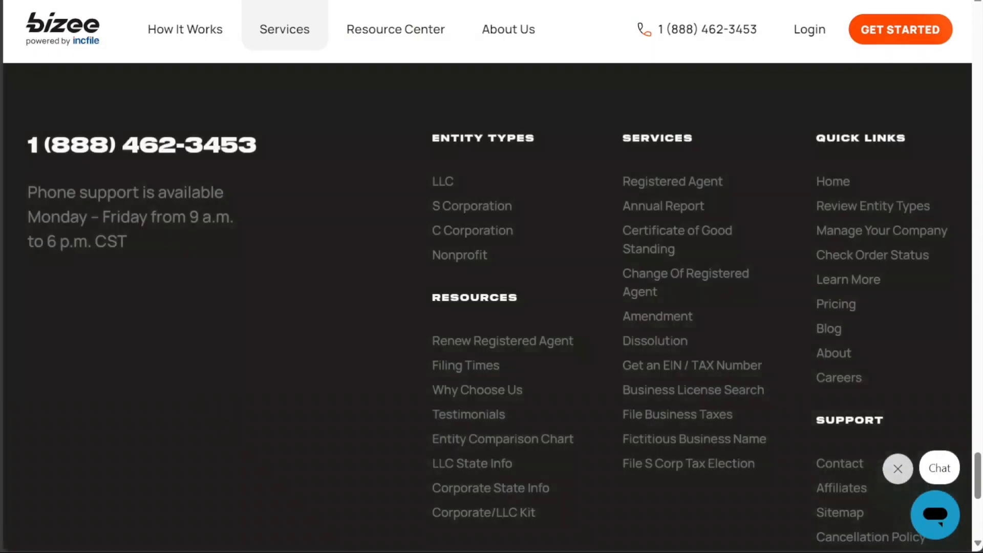
# Return from the Bizee footer to the 'Incfile Is Now Bizee' welcome page.
pyautogui.click(284, 28)
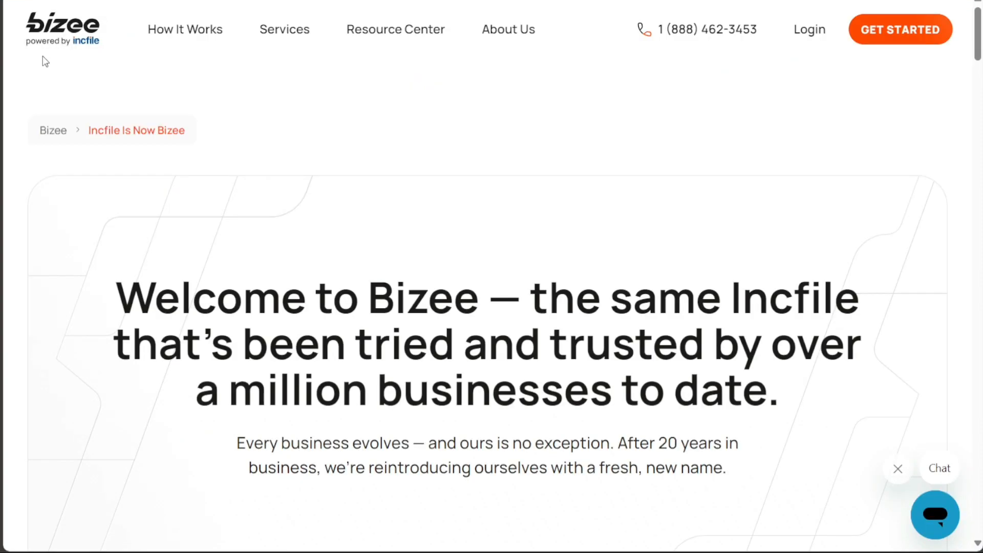
pyautogui.moveTo(74, 50)
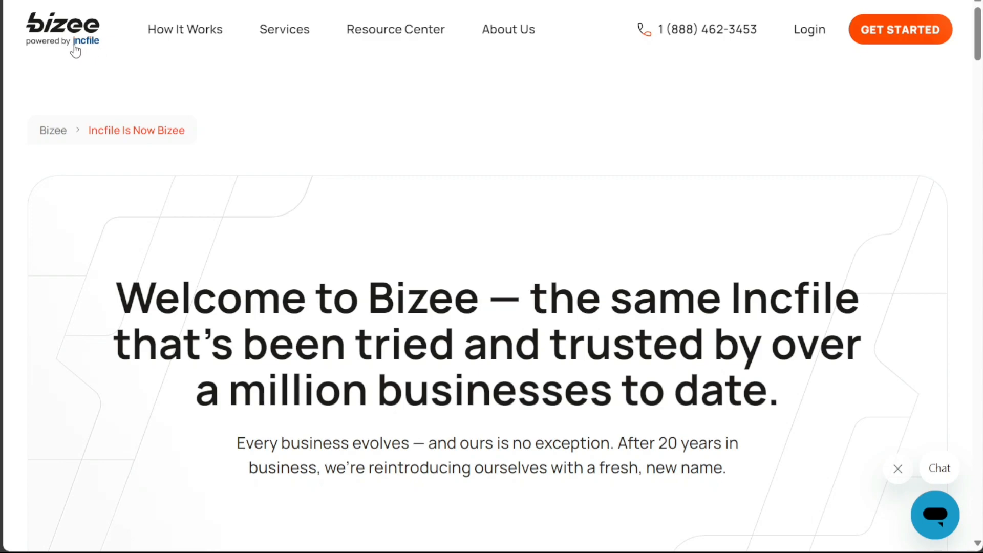
pyautogui.moveTo(42, 52)
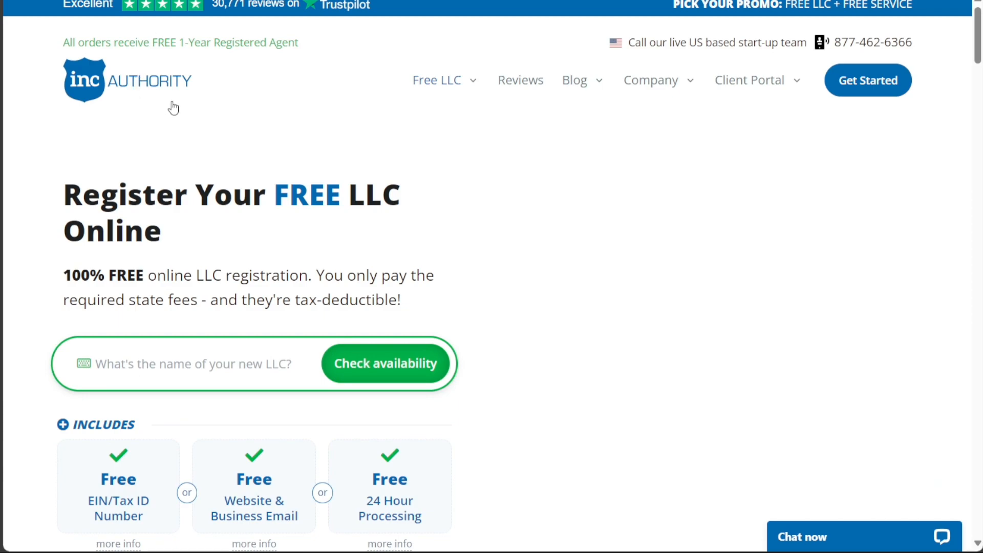
pyautogui.moveTo(183, 99)
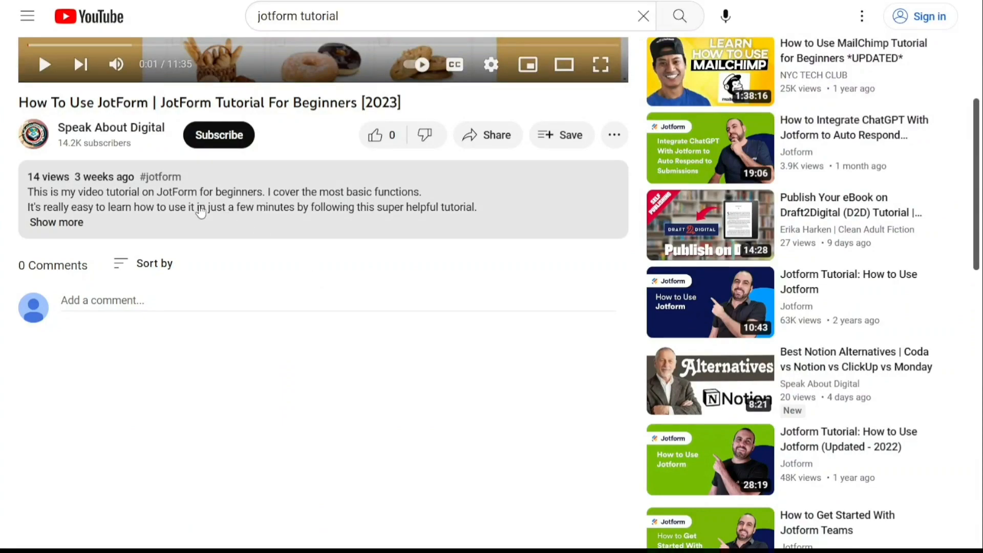
# Expand the JotForm tutorial video's description to reveal the free signup link.
pyautogui.click(55, 222)
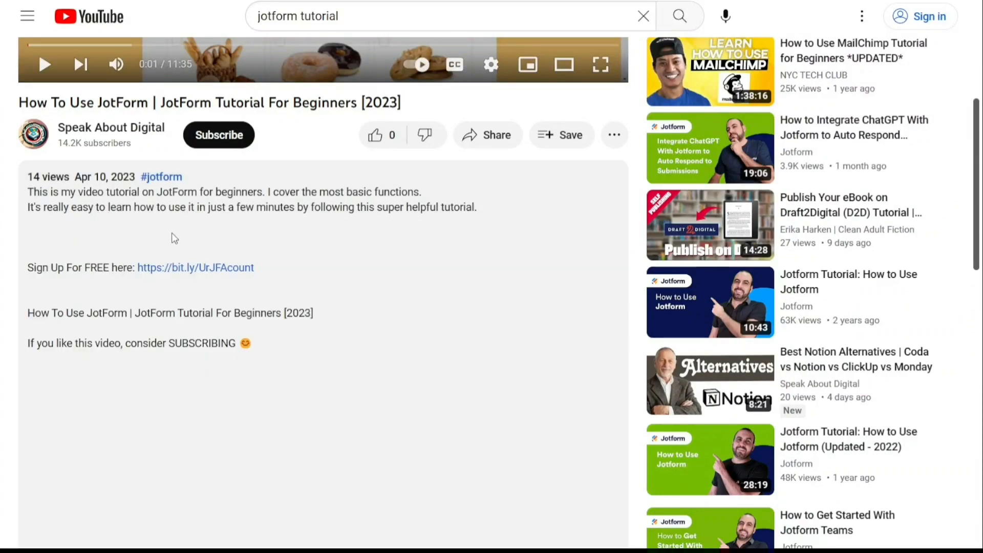